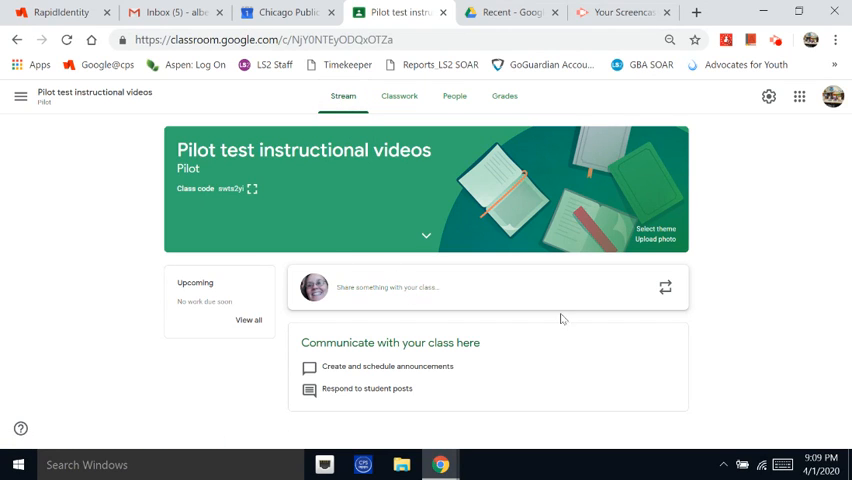
mouse_move(374, 290)
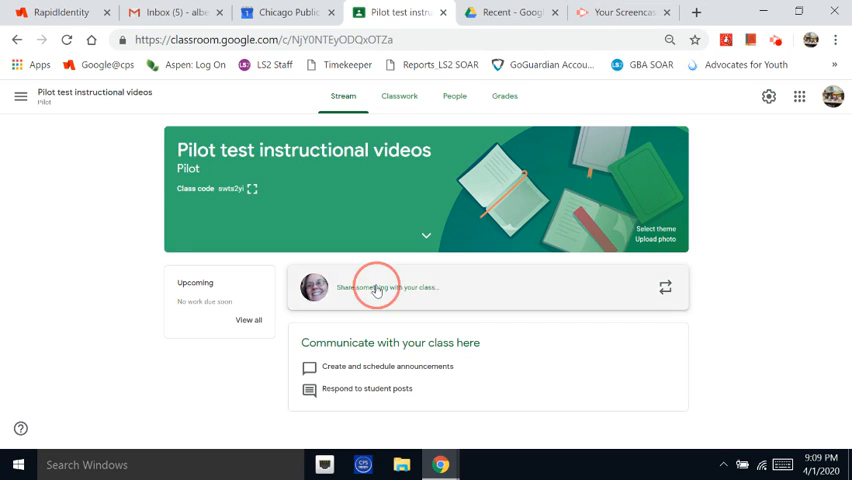
Start a new announcement from 'Share something with your class' on the Stream page
left_click(376, 288)
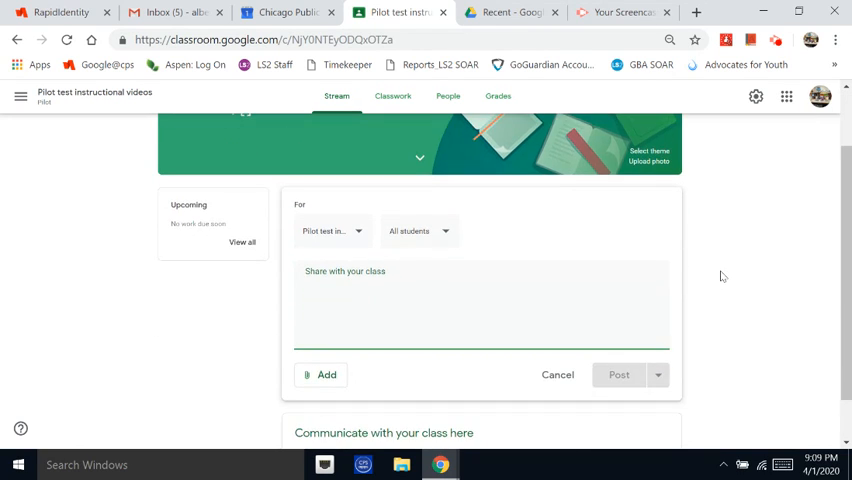
scroll("down", 3)
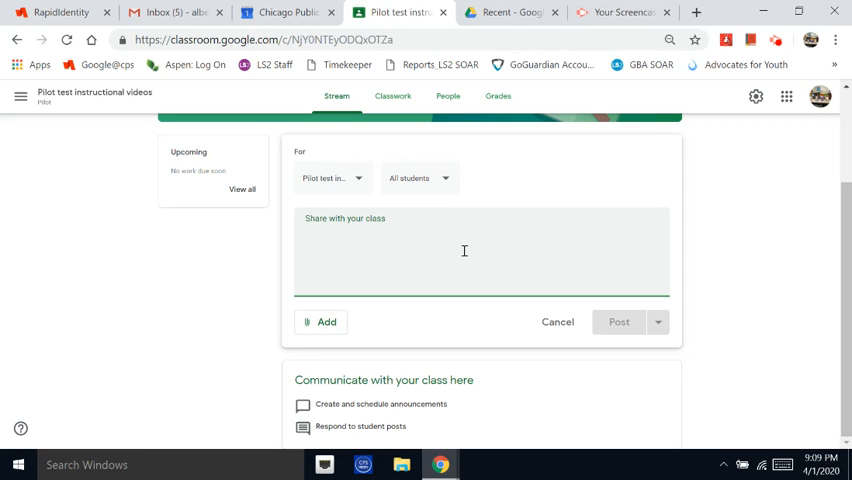
Write the greeting line 'Hi everyone,' and move to a new line
type("Hi")
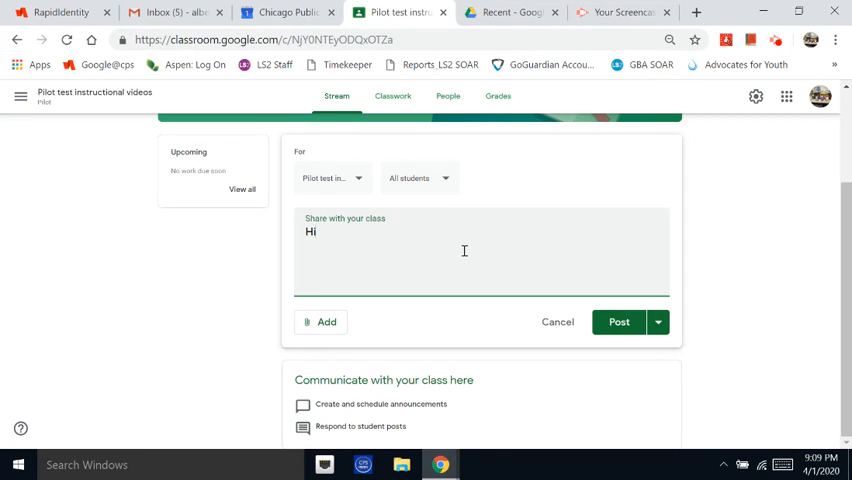
type("e")
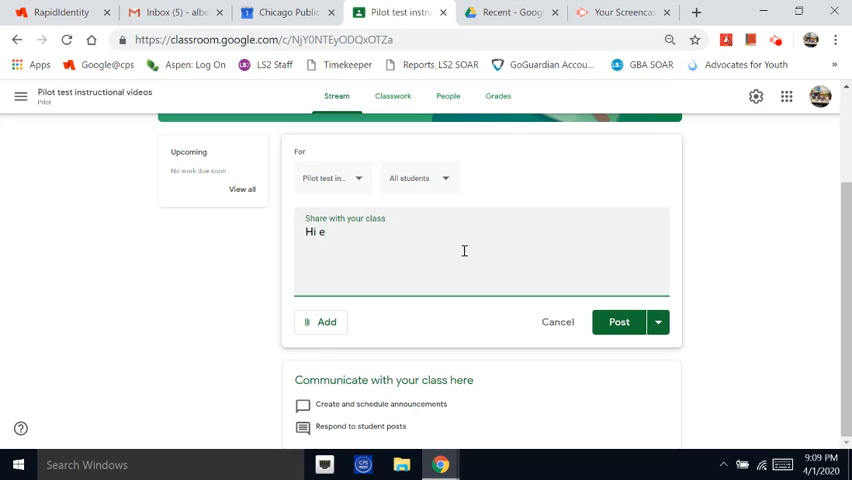
type("veryone")
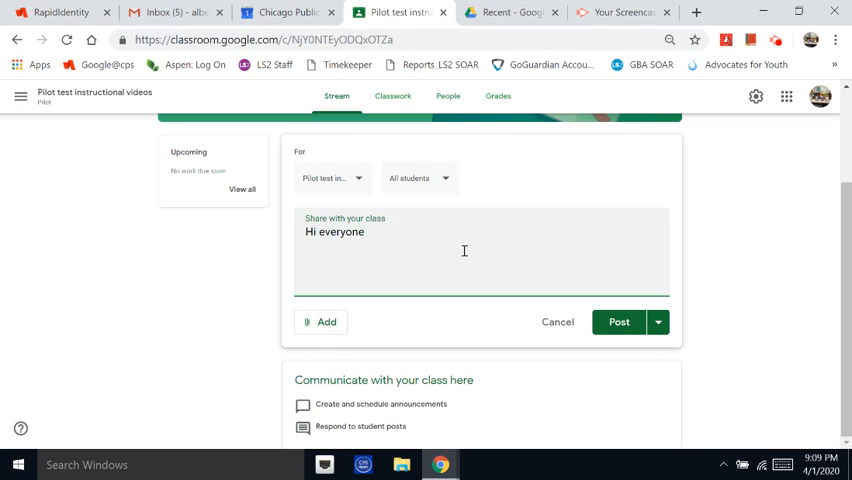
type(",")
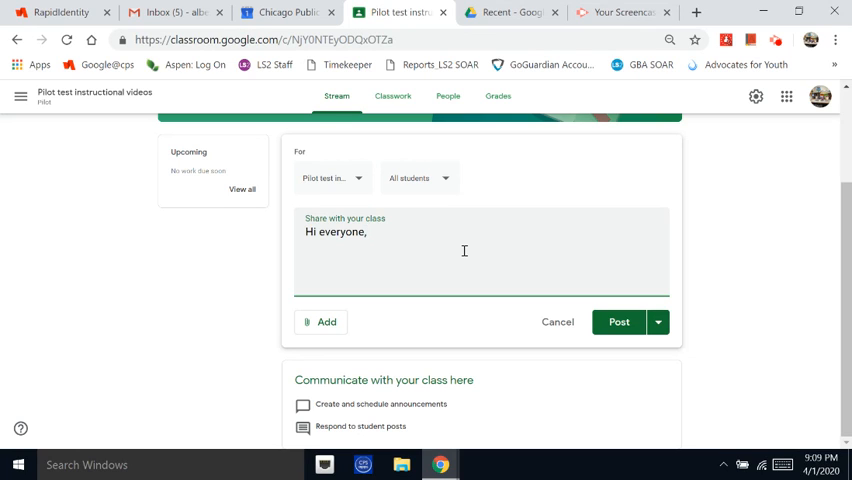
key("Enter")
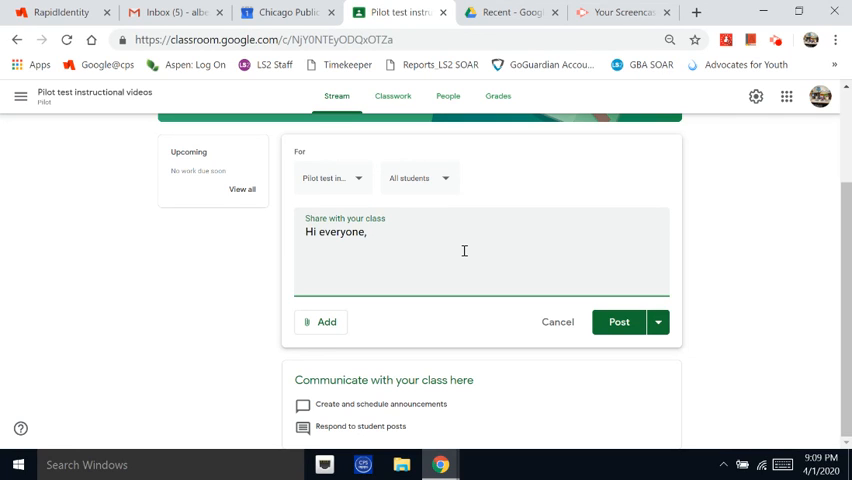
key("Enter")
type("I love")
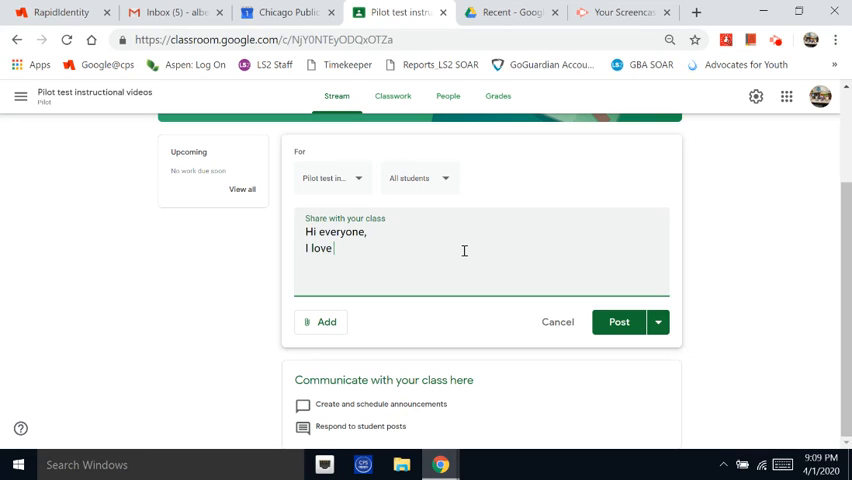
Write the line about loving sunsets and morning time
type("sunset")
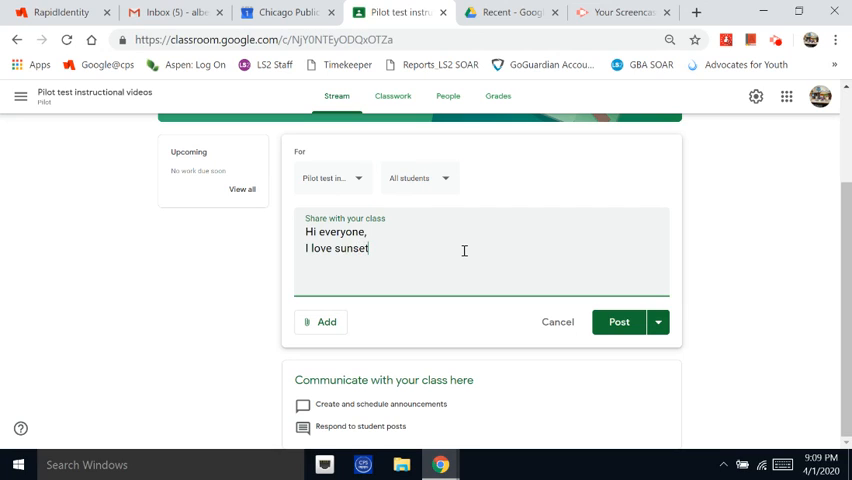
type("s")
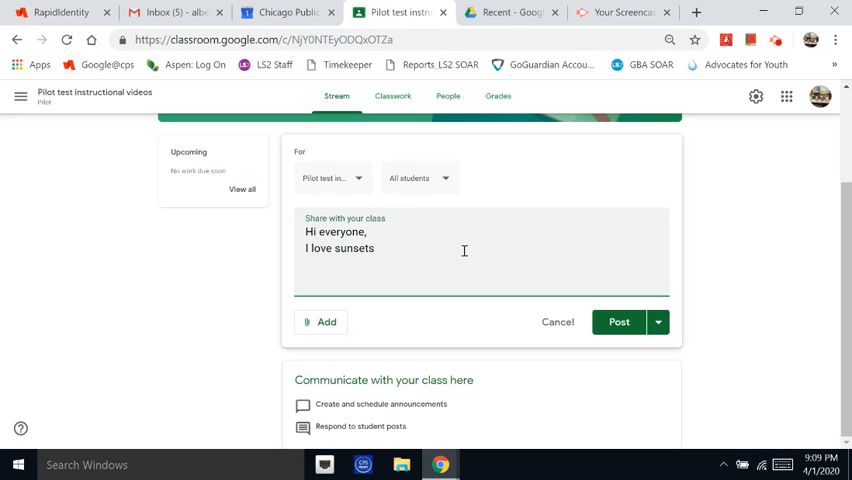
type("because")
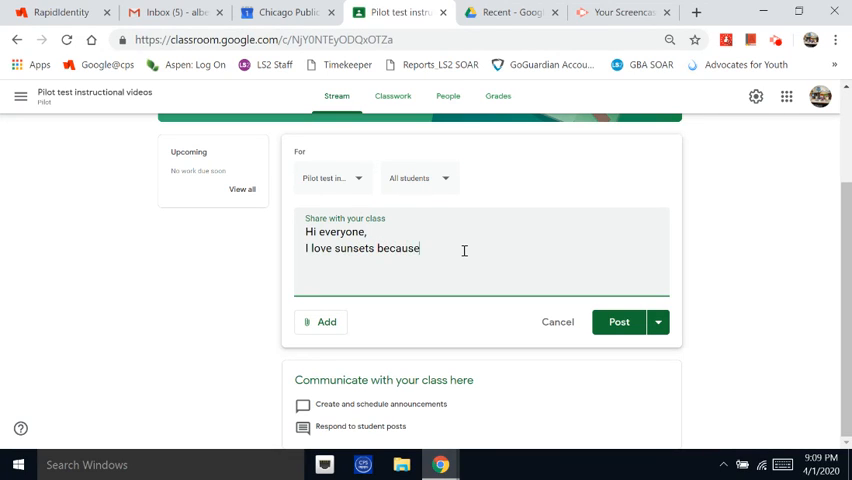
type("I love the morning")
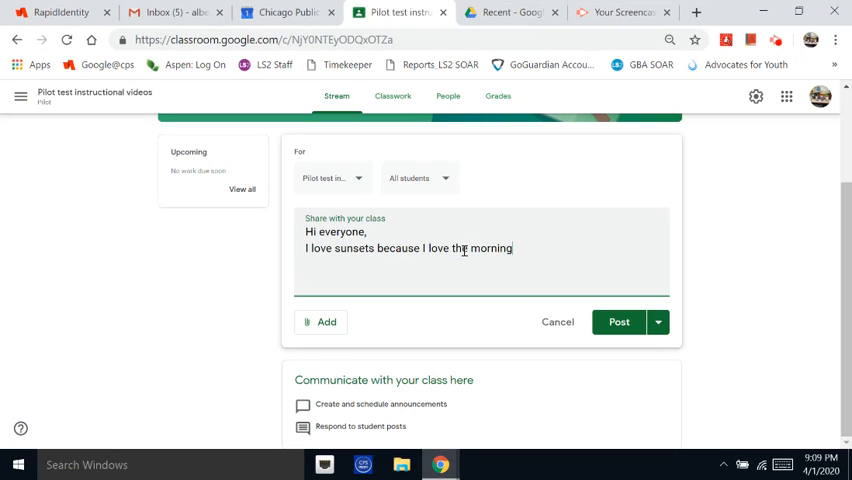
type("time.")
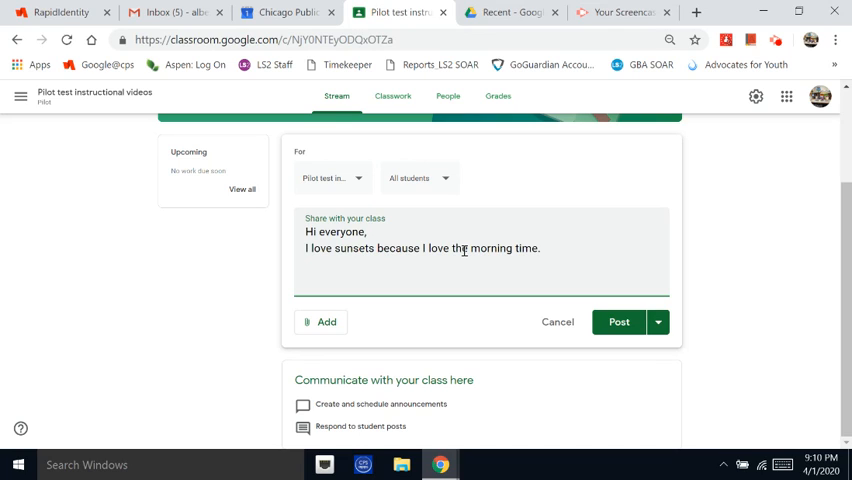
Write the line 'So I ... share a photo that I took' introducing the sunset photo
type("So I'm going to")
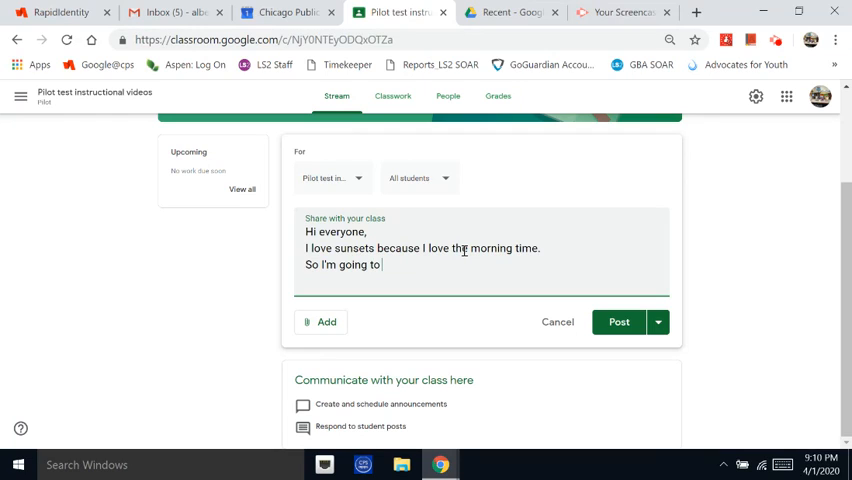
type("share a")
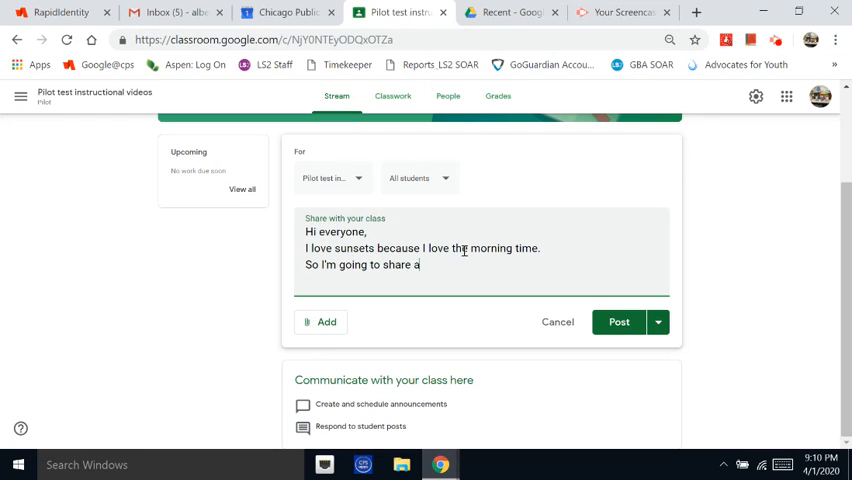
type("photo")
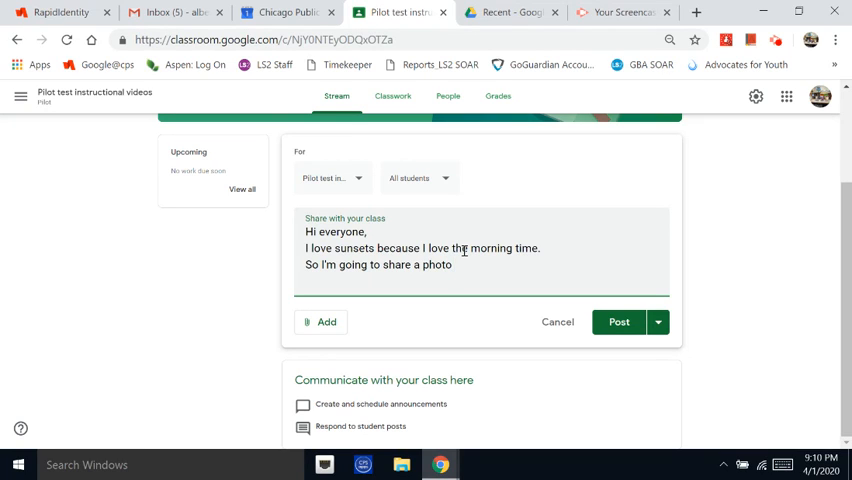
type("that")
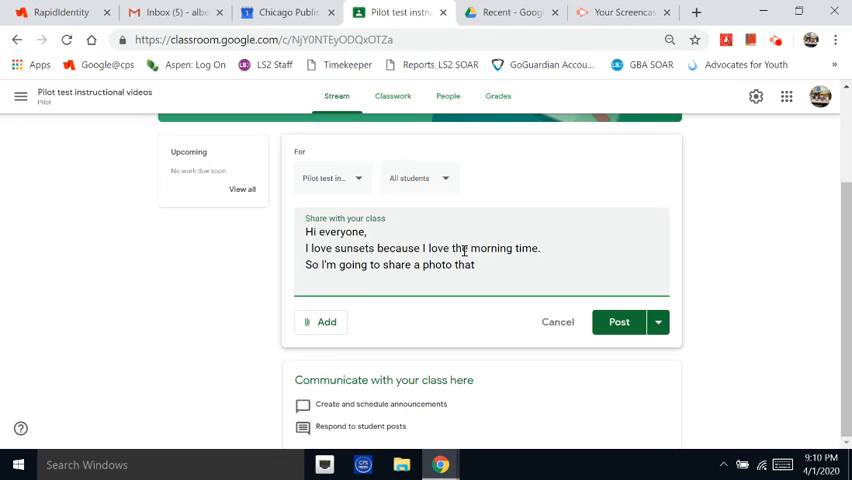
type("I took of a")
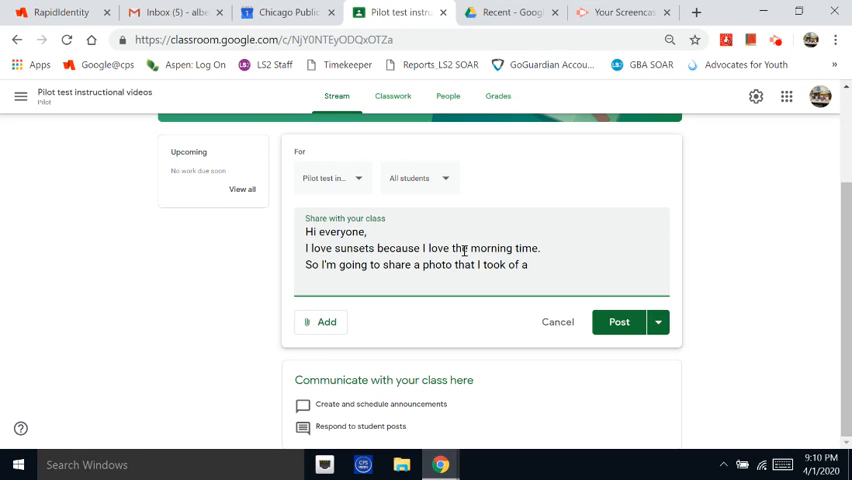
type("sunset")
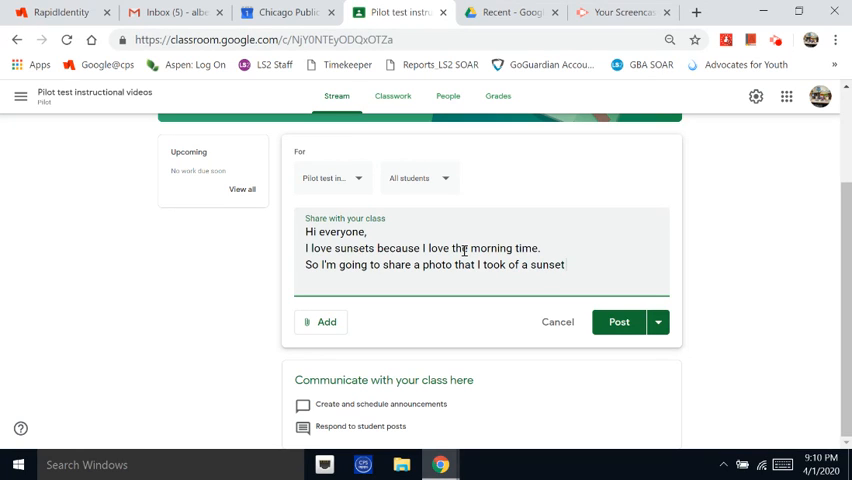
type("that")
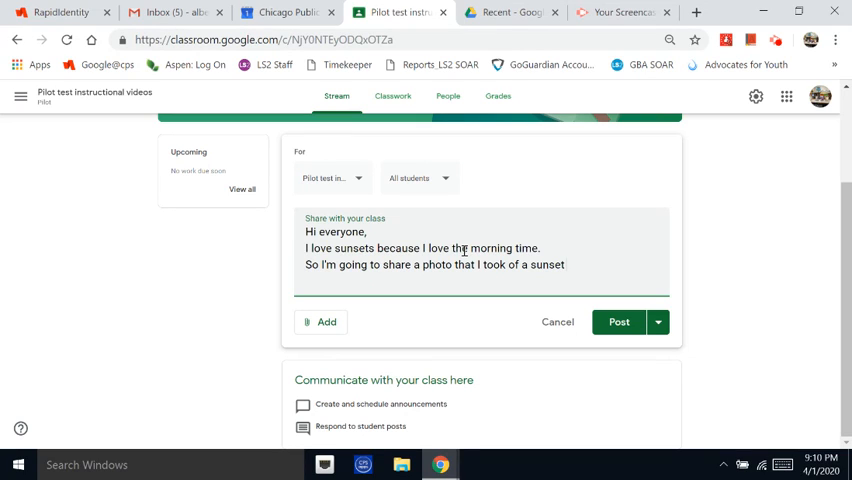
mouse_move(324, 248)
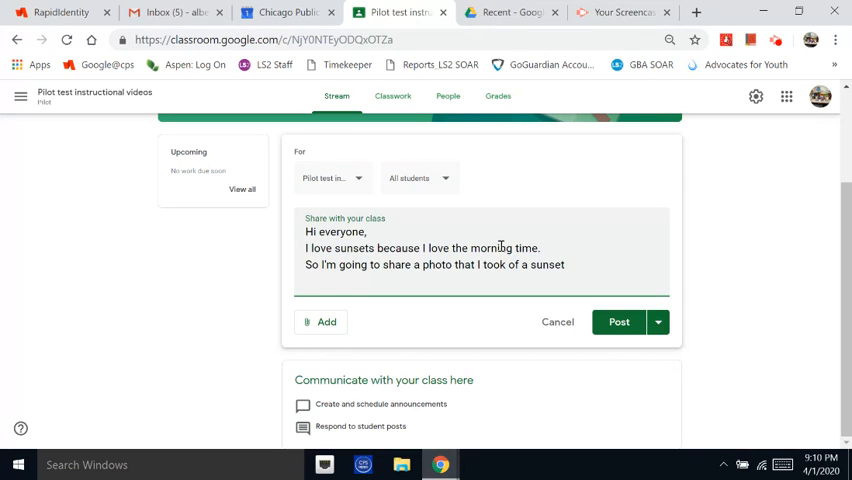
mouse_move(344, 270)
type(",")
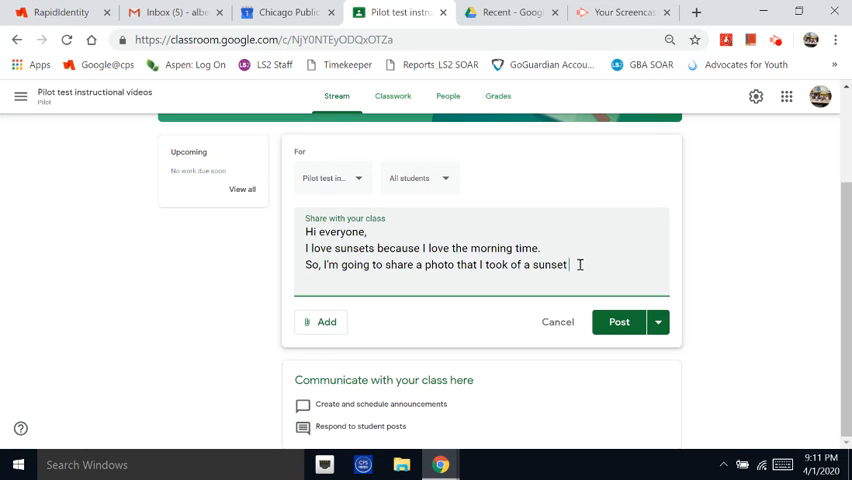
Finish the message with 'yesterday morning.' (typo corrected) and a closing 'Enjoy' line
type("yesturda")
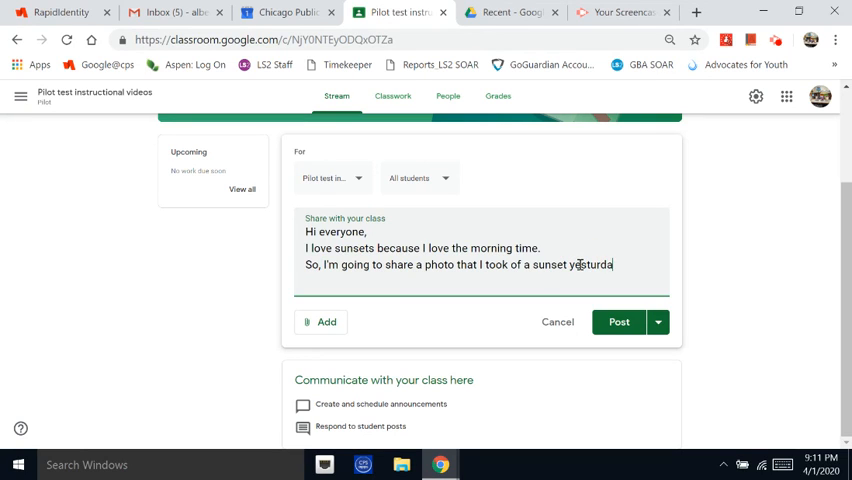
type("y")
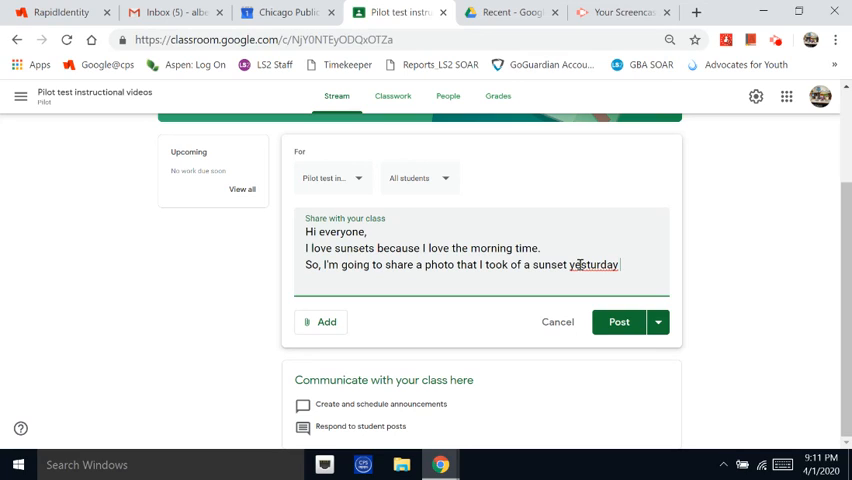
key("Backspace")
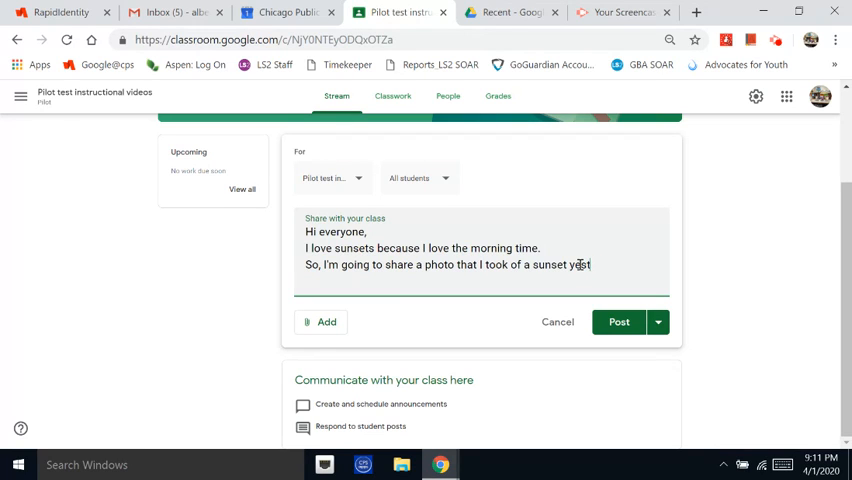
type("erday m")
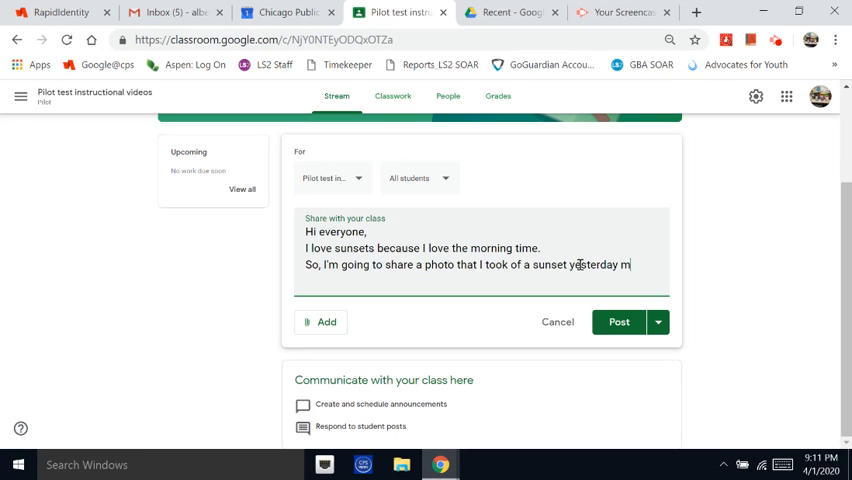
type("orning.")
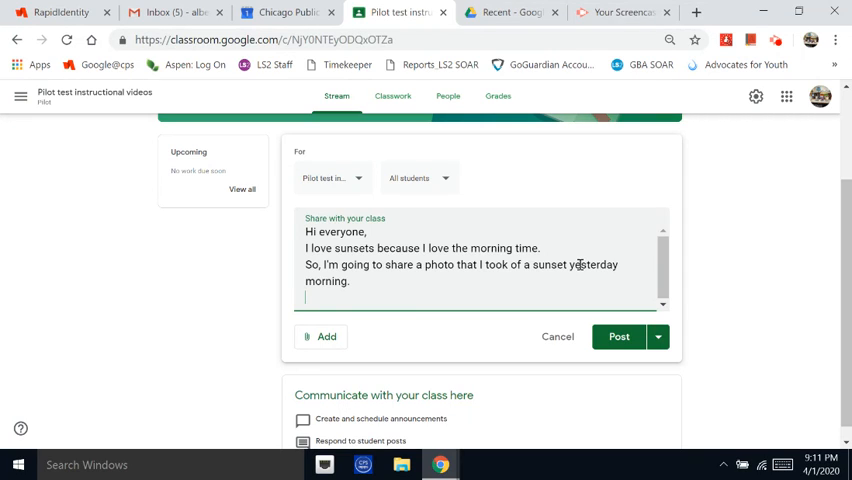
type("Enjoy.")
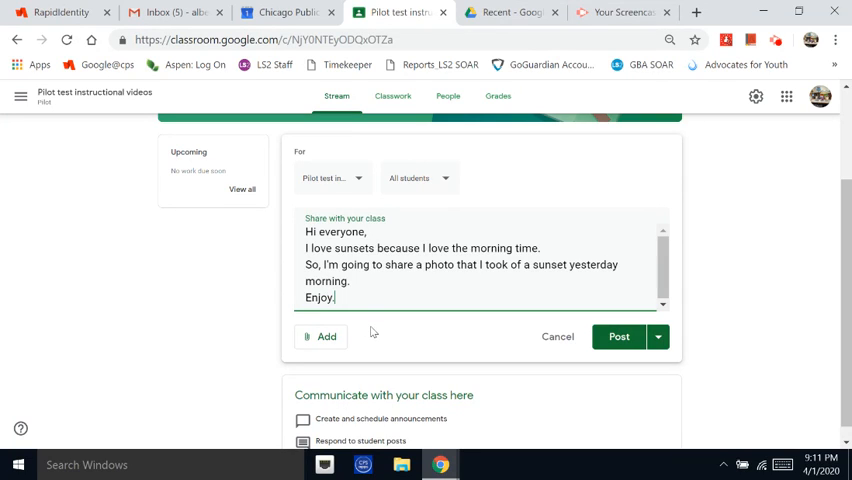
mouse_move(360, 330)
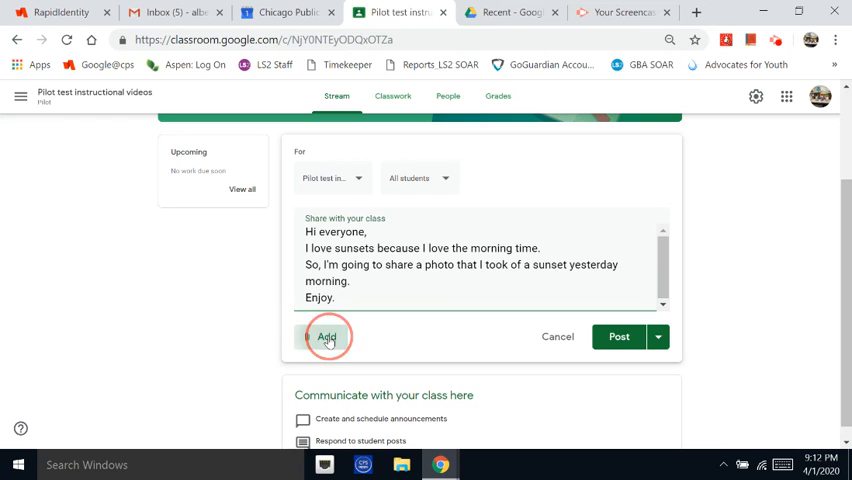
Choose Google Drive from the Add attachment menu to bring up the file picker
left_click(328, 336)
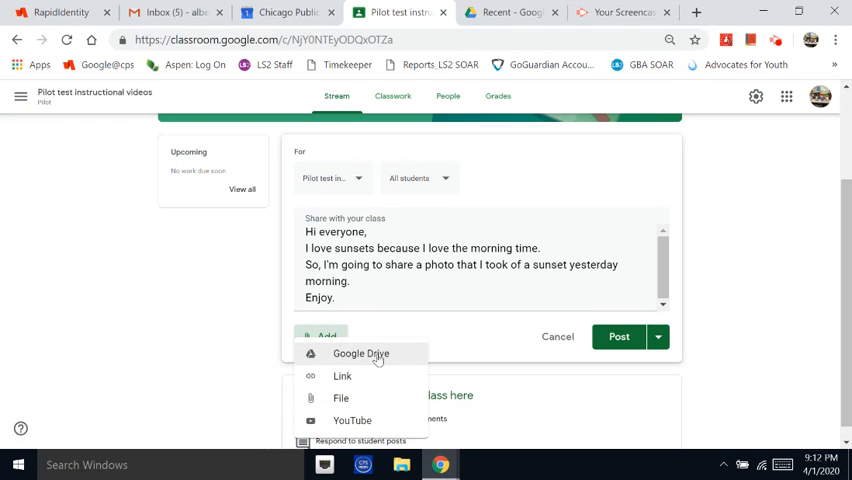
left_click(360, 352)
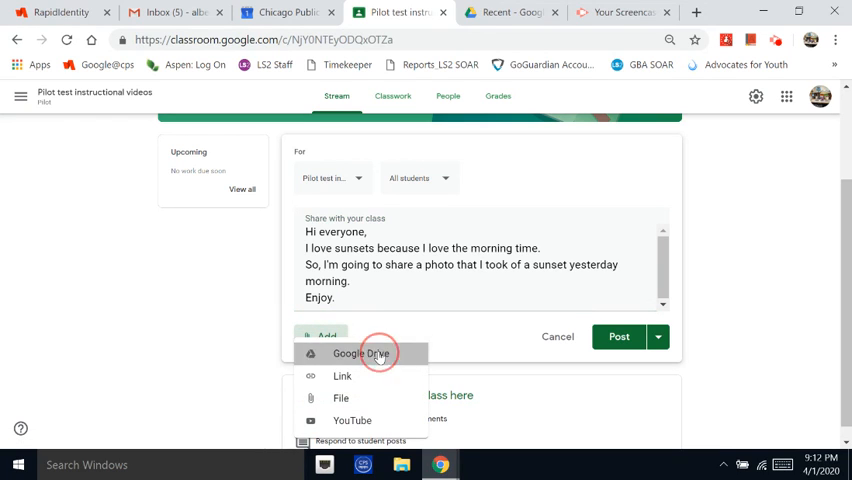
left_click(362, 352)
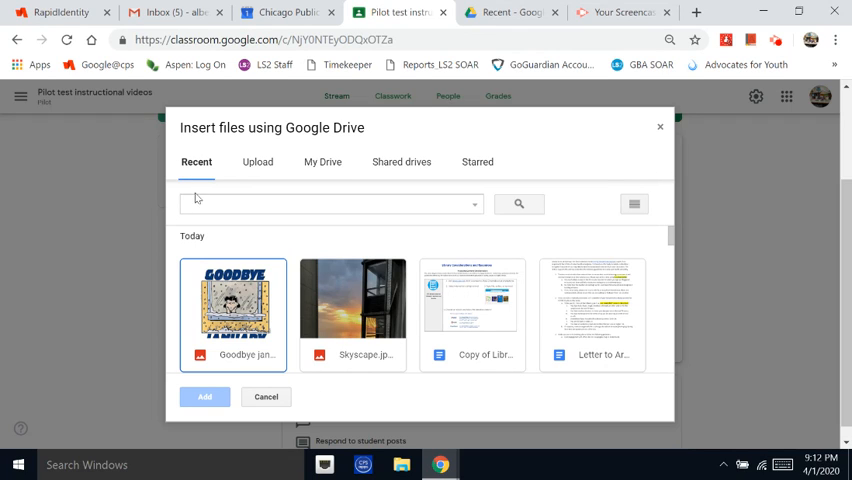
mouse_move(340, 296)
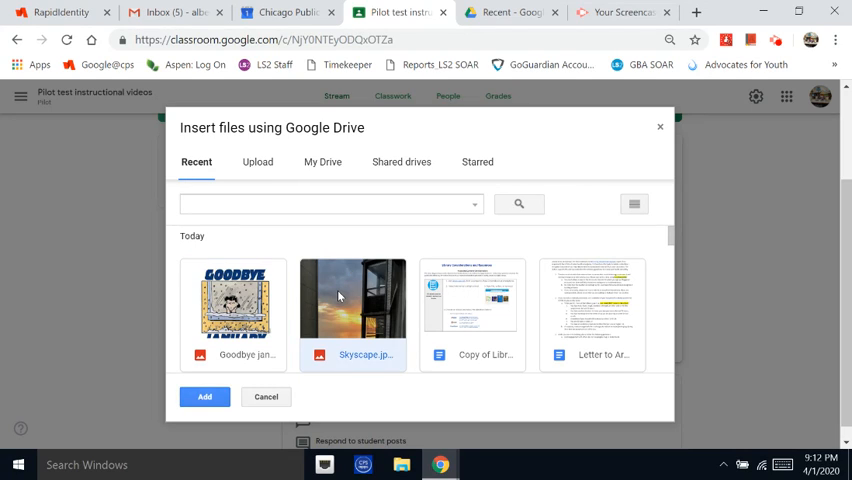
Attach Skyscape.jpg from Recent files in the Drive picker
left_click(200, 396)
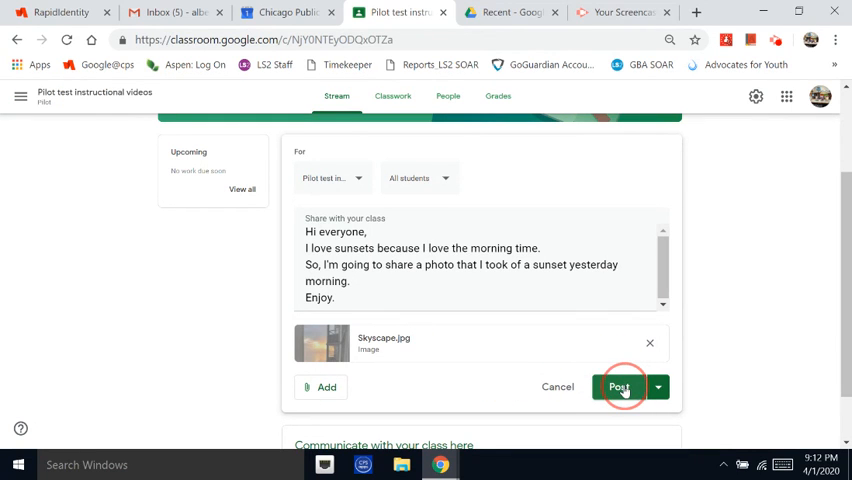
Post the announcement with the Skyscape photo to the class Stream
left_click(622, 388)
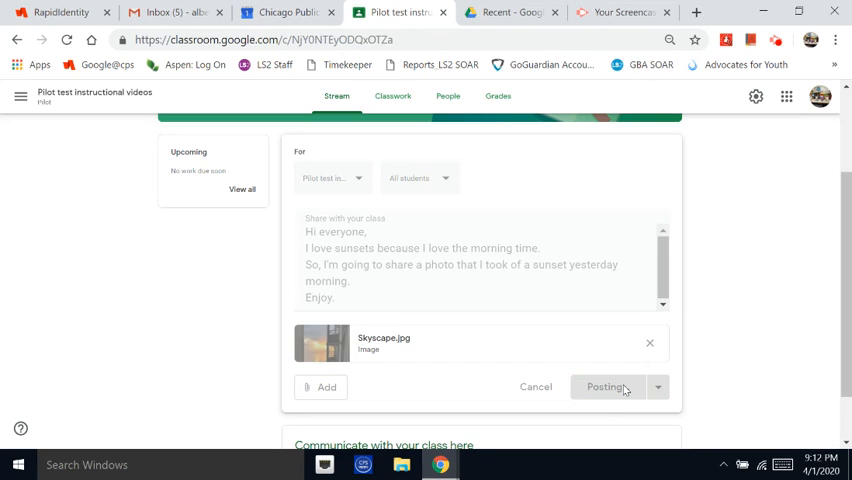
left_click(608, 388)
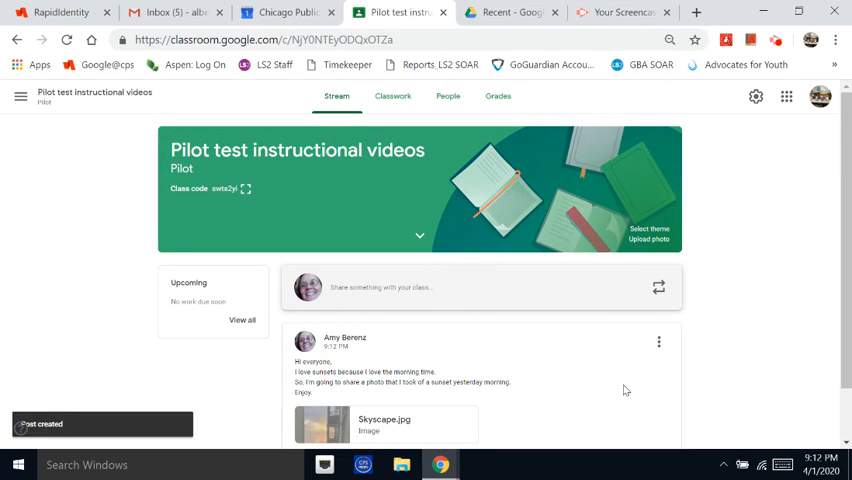
scroll("down", 3)
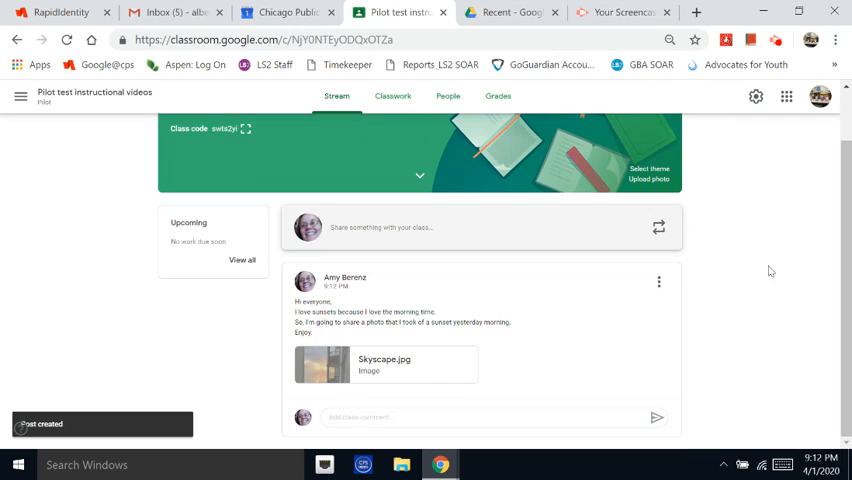
mouse_move(762, 300)
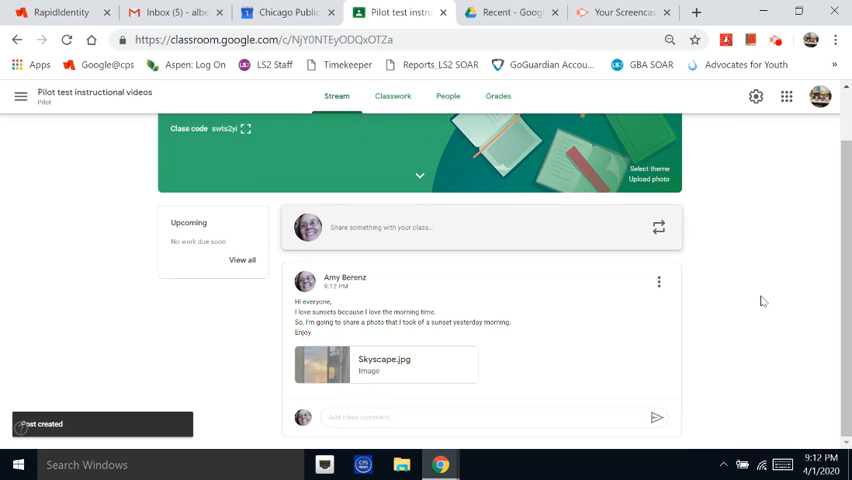